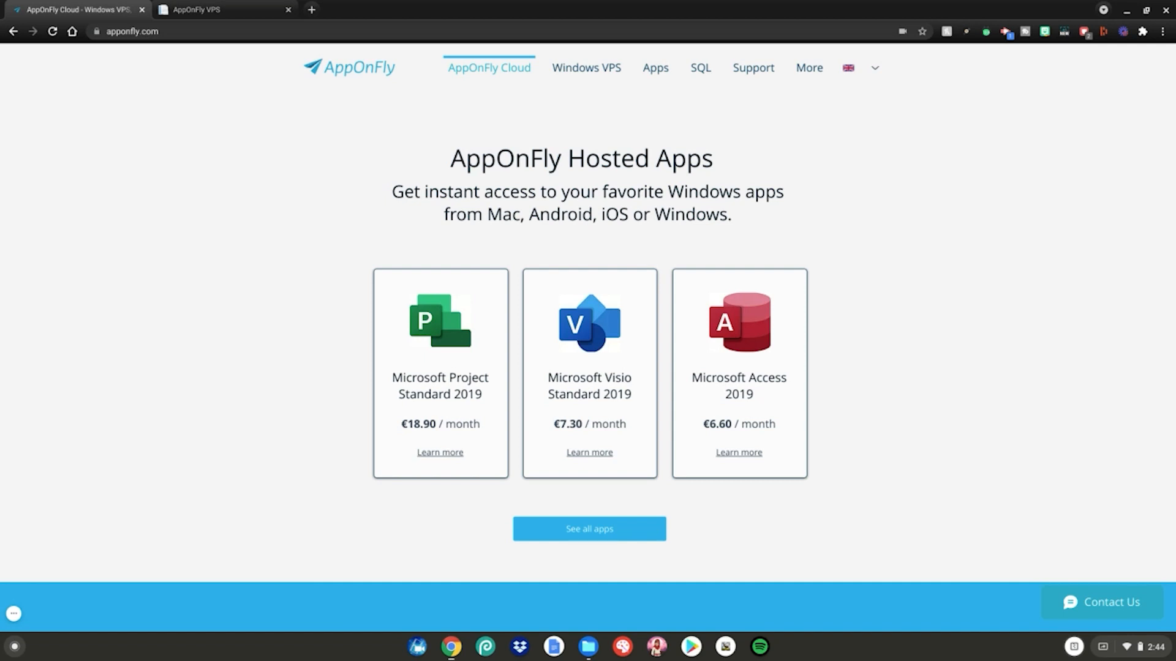
# Accept Internet Explorer 11's recommended settings, agree to Google's cookie terms, and begin typing 'bat'.
pyautogui.scroll(-3)
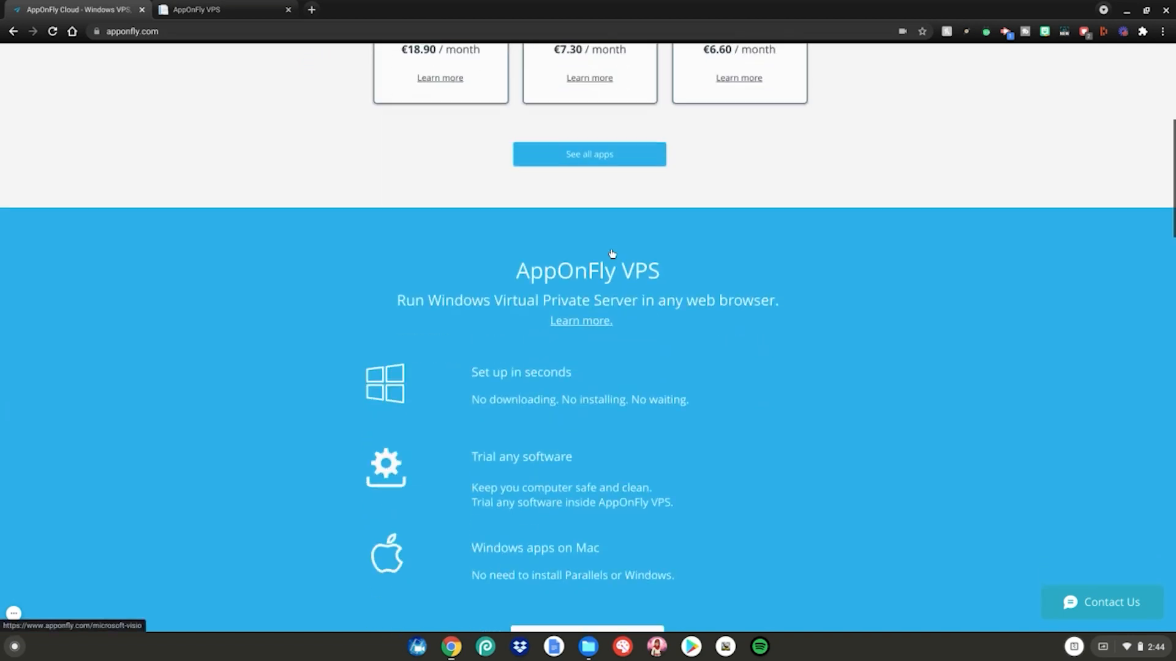
pyautogui.scroll(-3)
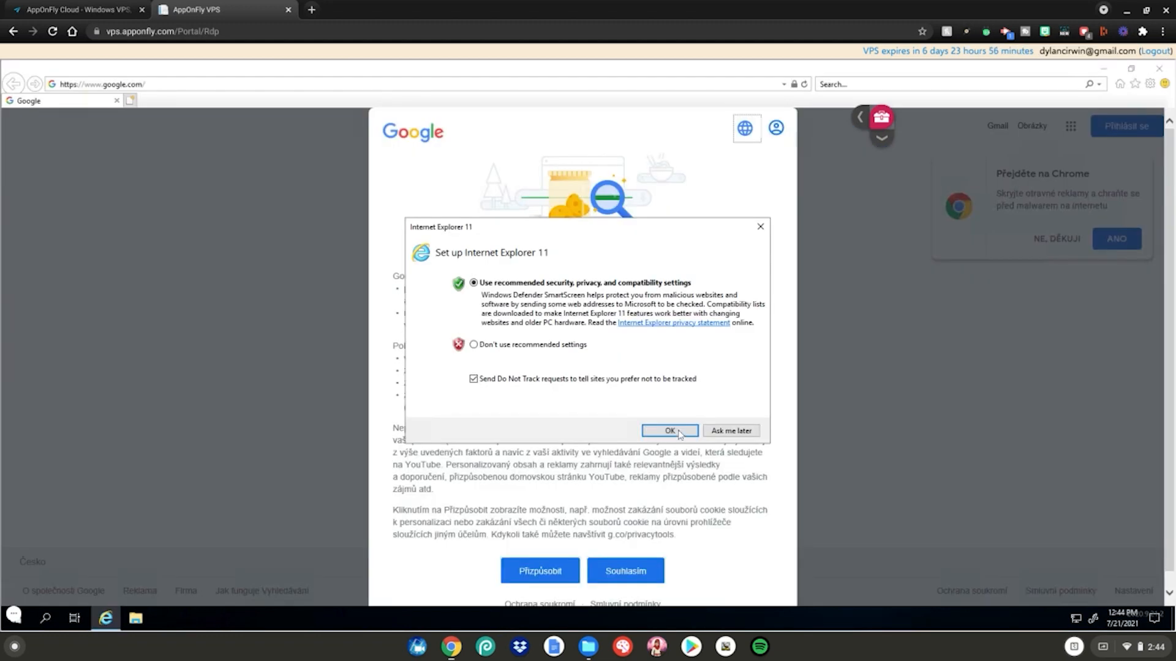
pyautogui.click(668, 430)
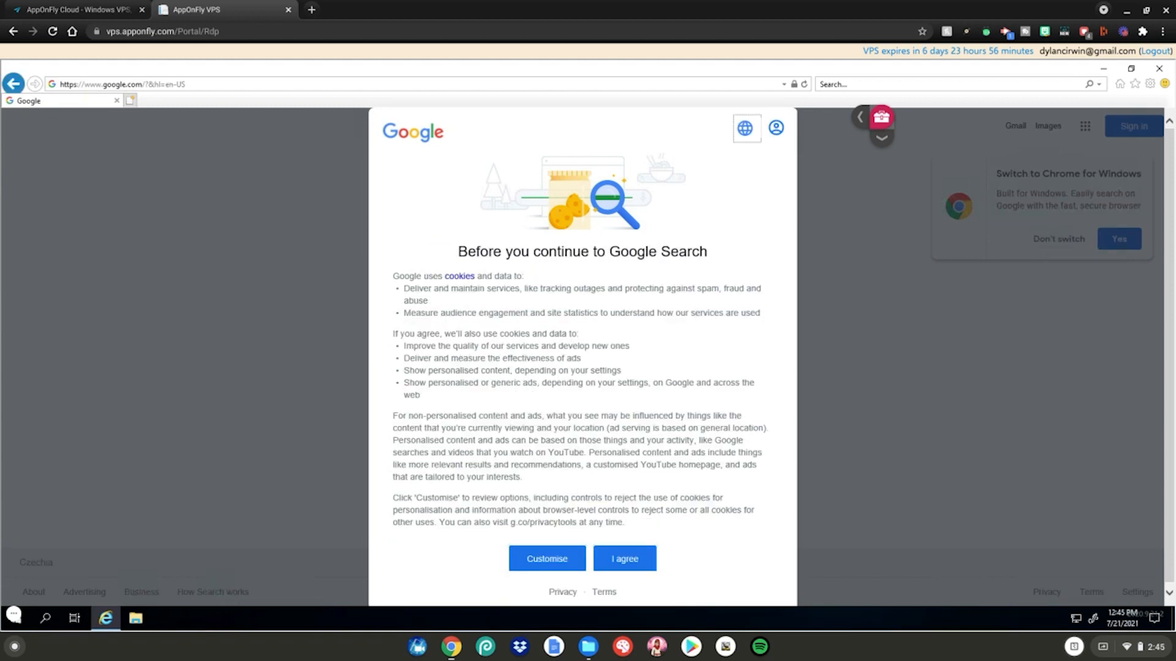
pyautogui.click(623, 559)
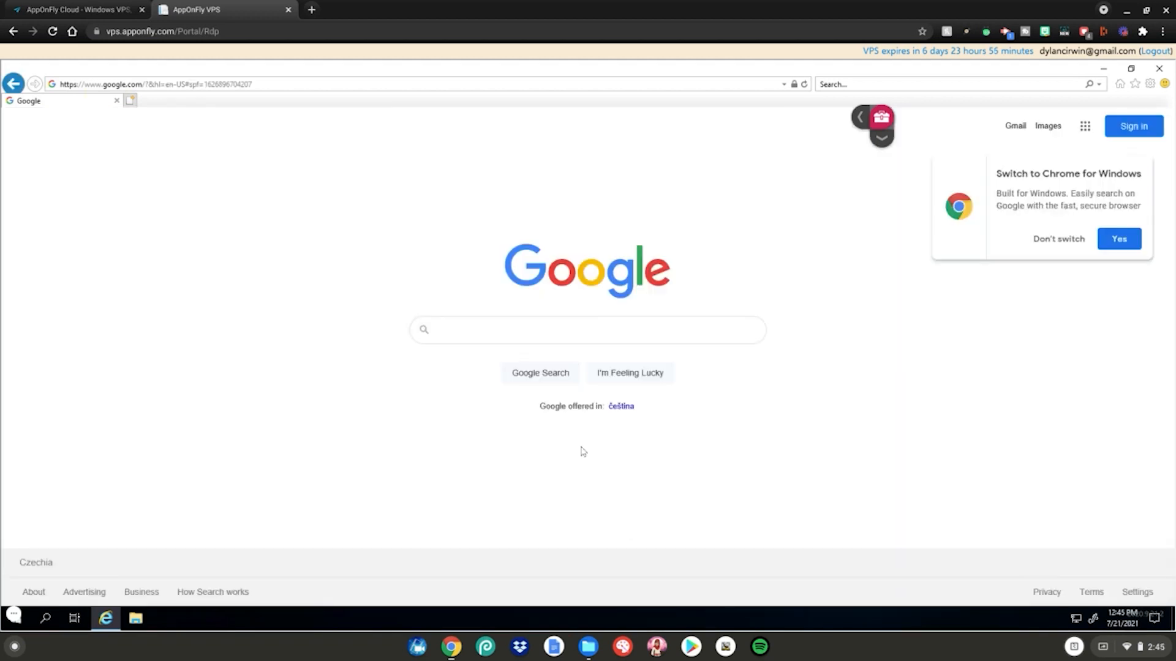
pyautogui.write('bat')
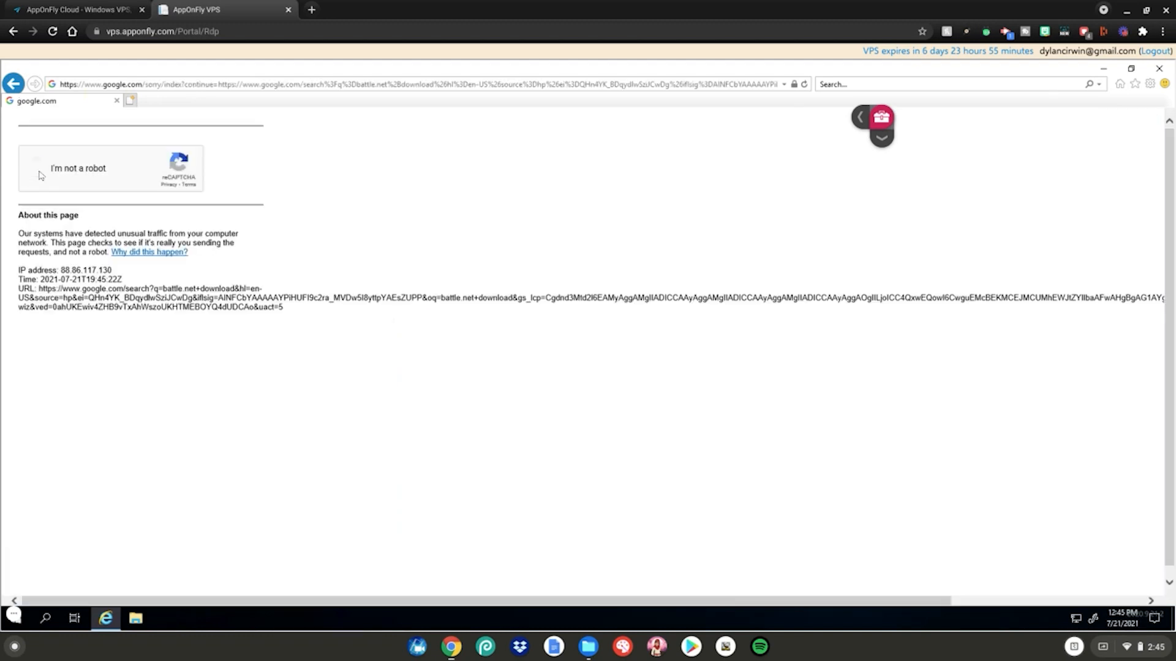
# Pass Google's reCAPTCHA, open the Battle.net App result, and download the Windows installer.
pyautogui.click(39, 163)
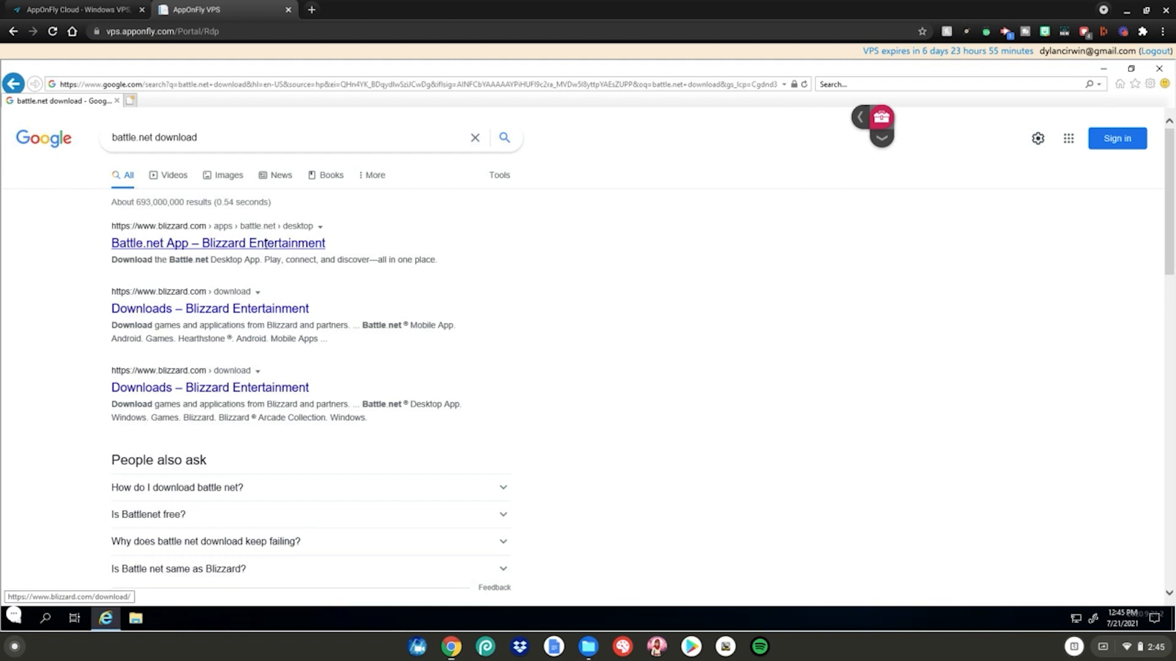
pyautogui.click(217, 243)
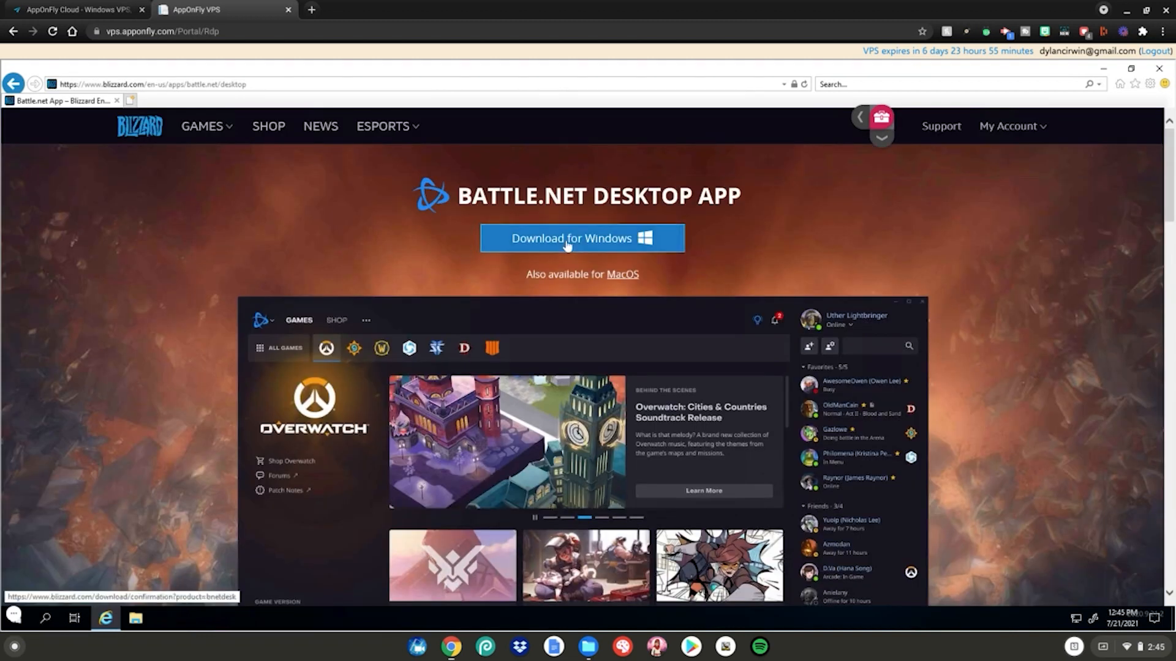
pyautogui.click(581, 238)
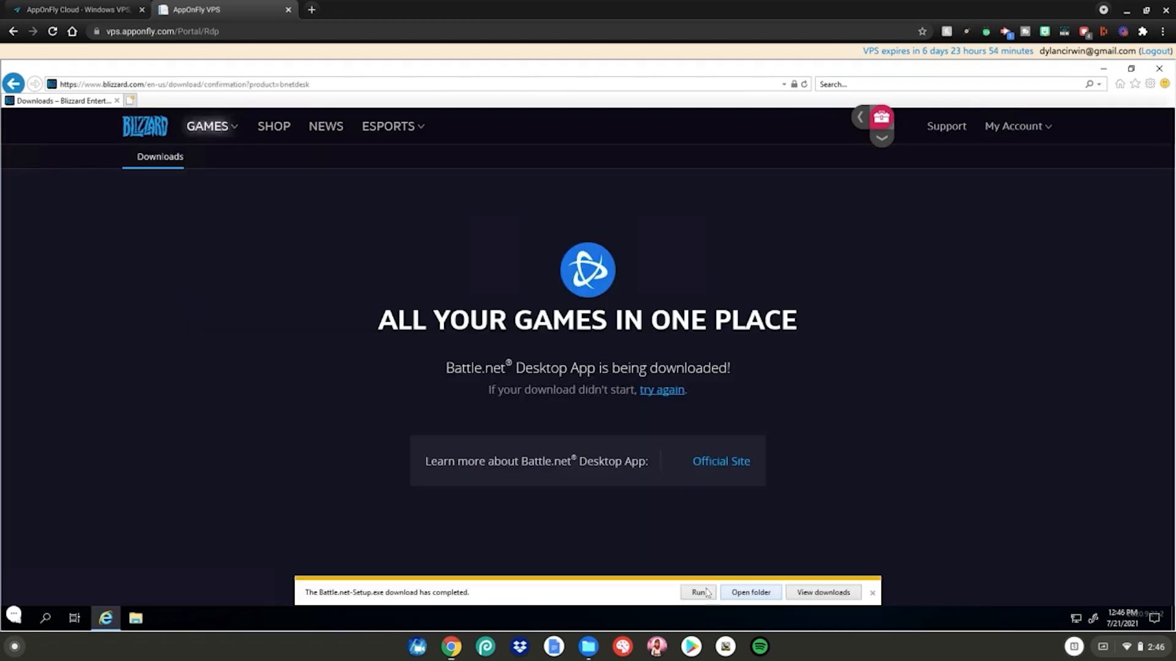
# Run the downloaded setup and install Battle.net in English (US) at the default location.
pyautogui.click(697, 592)
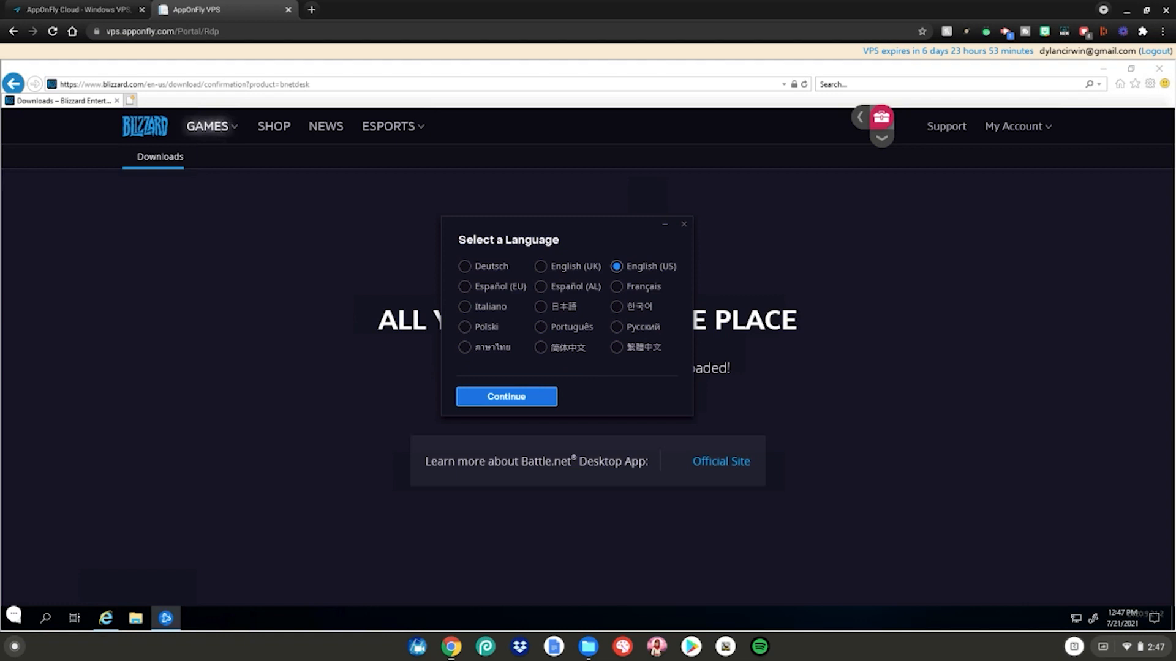
pyautogui.moveTo(551, 357)
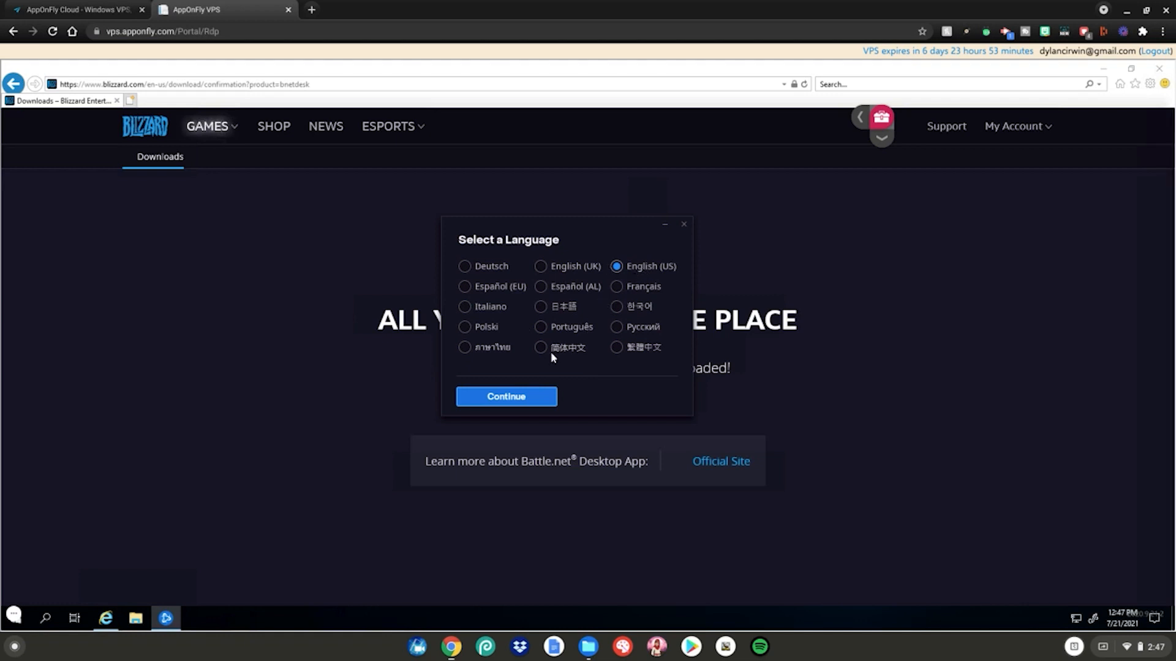
pyautogui.click(506, 396)
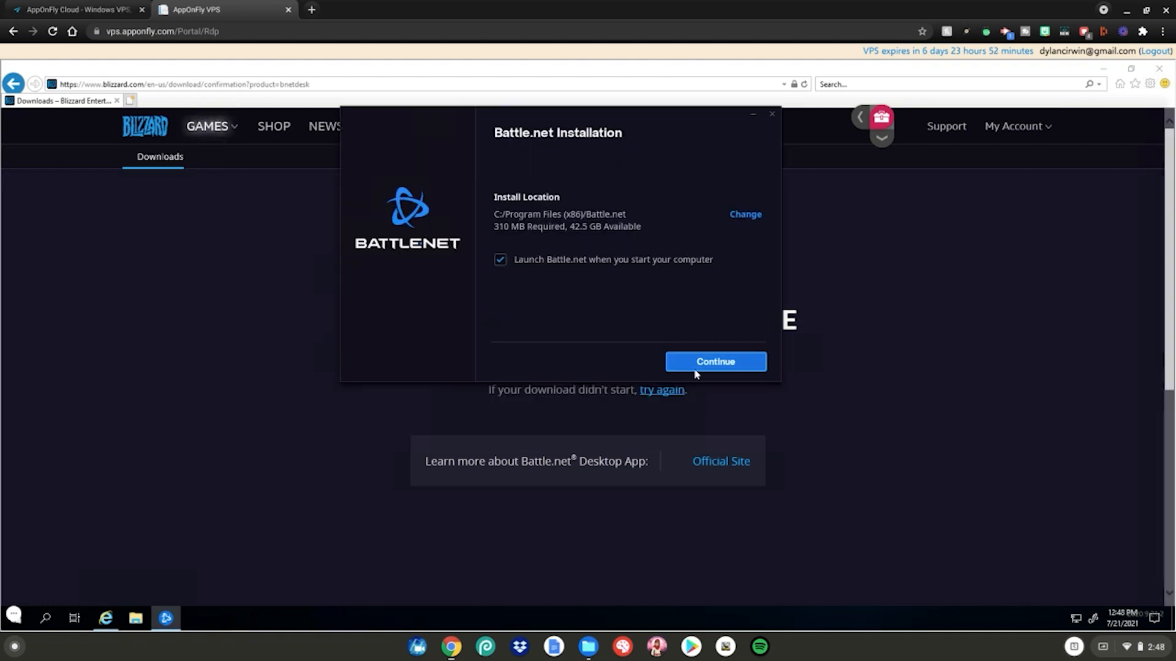
pyautogui.click(714, 362)
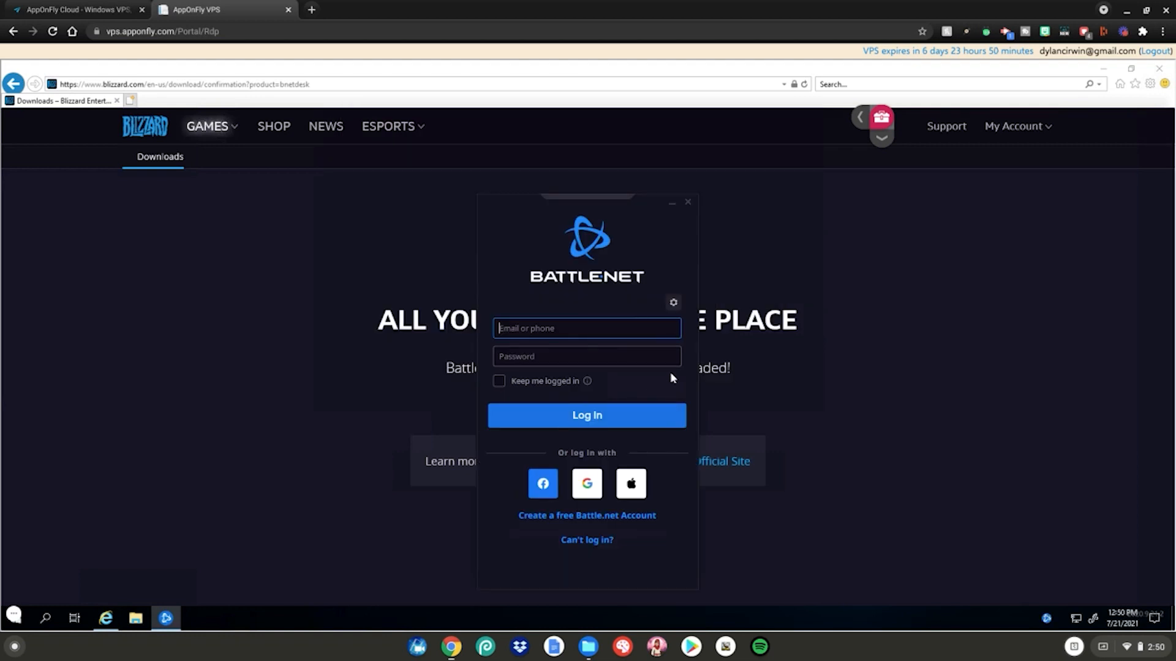
pyautogui.moveTo(600, 391)
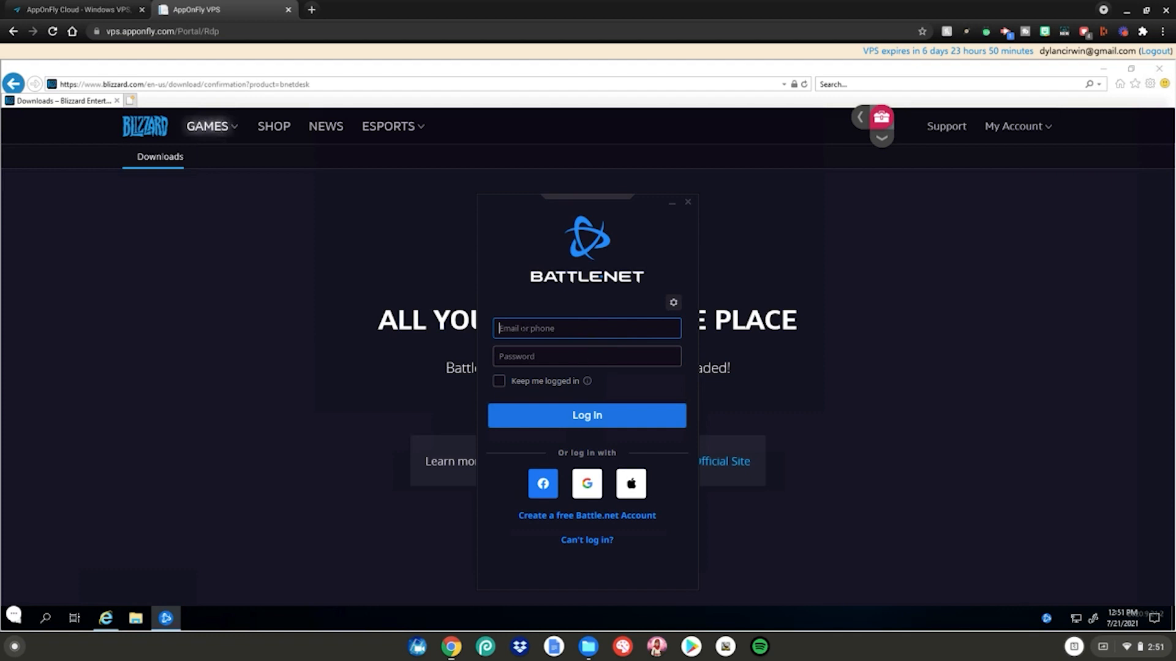
# Submit the Battle.net login credentials to sign in and reach the games library.
pyautogui.click(586, 415)
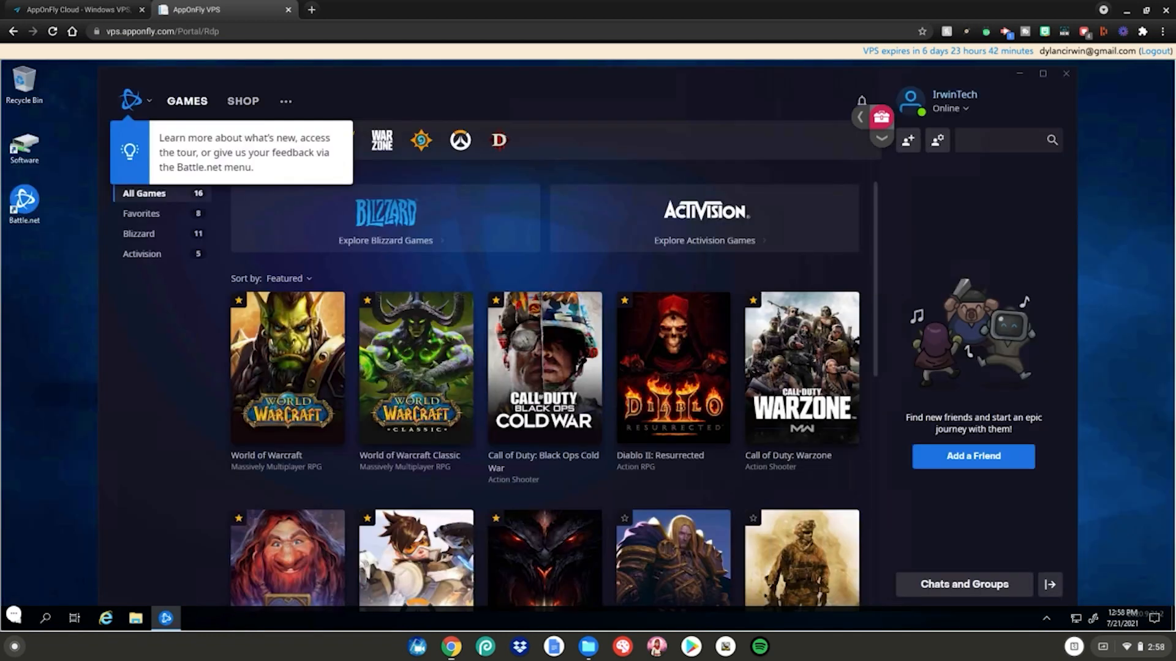